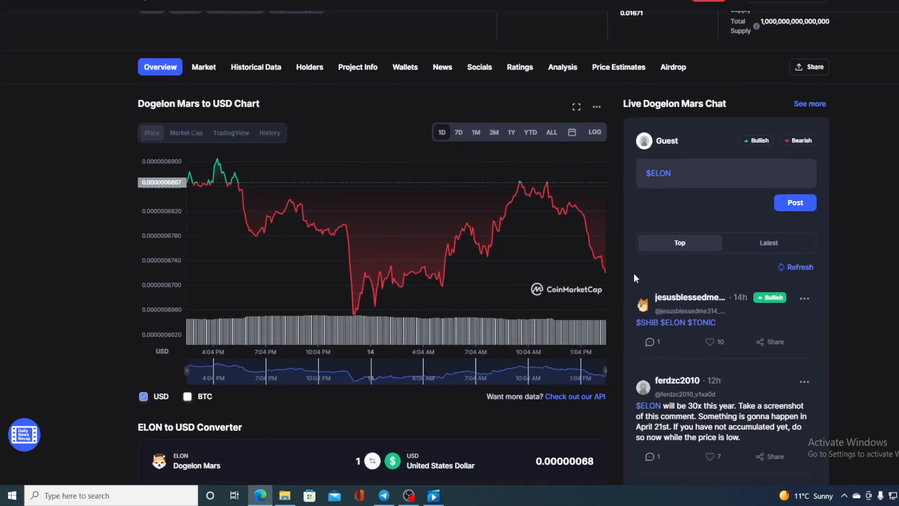
mouse_move(626, 300)
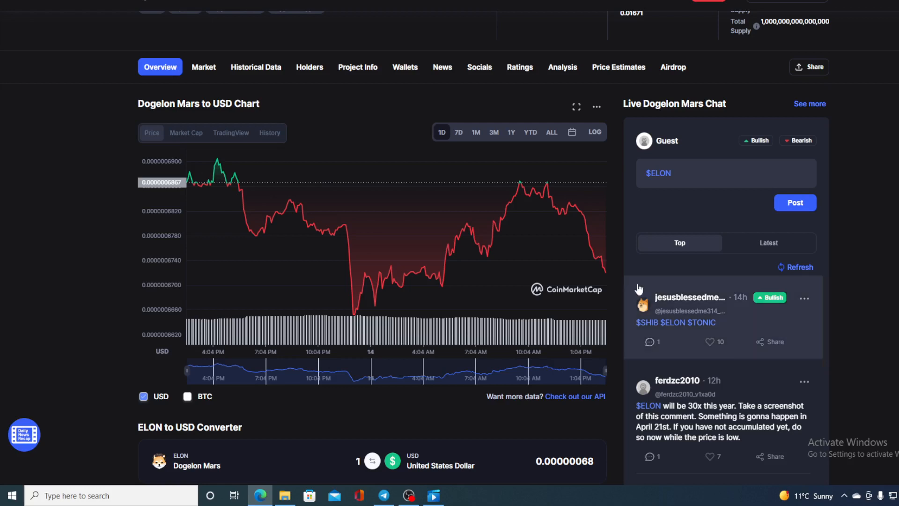
mouse_move(606, 274)
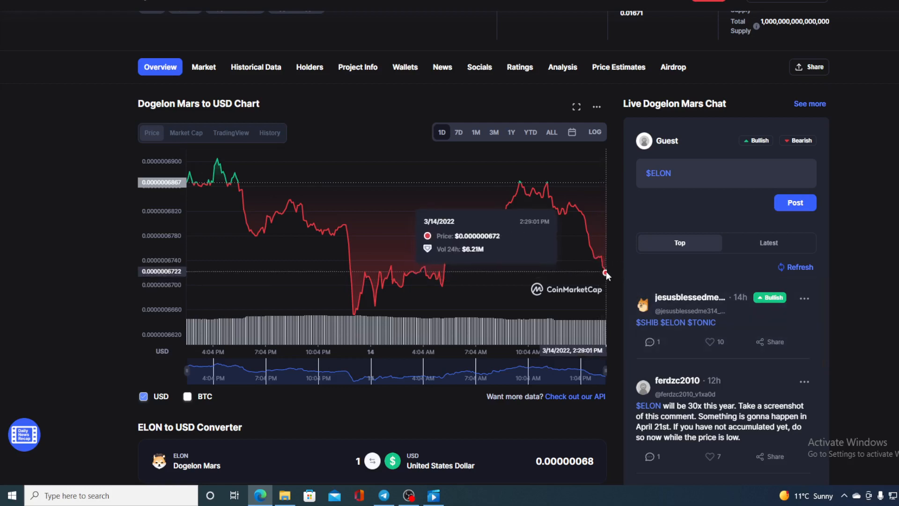
mouse_move(605, 273)
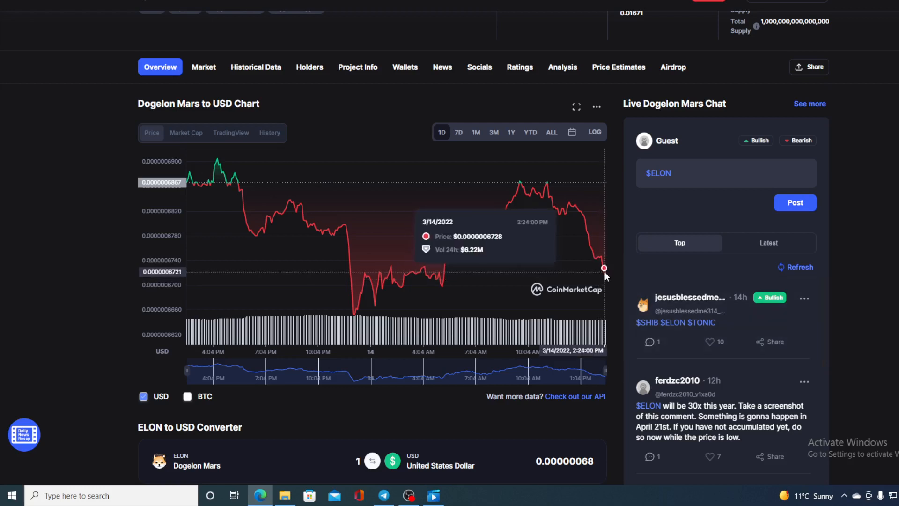
mouse_move(605, 274)
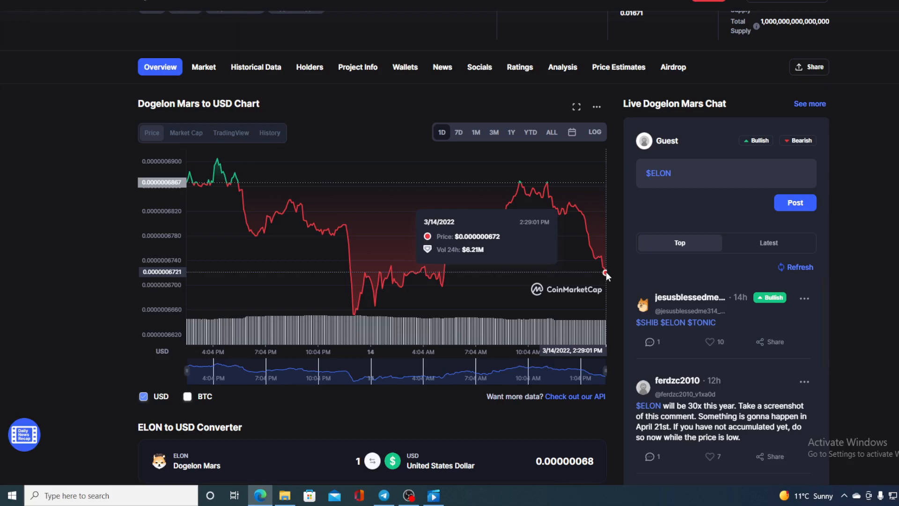
mouse_move(617, 253)
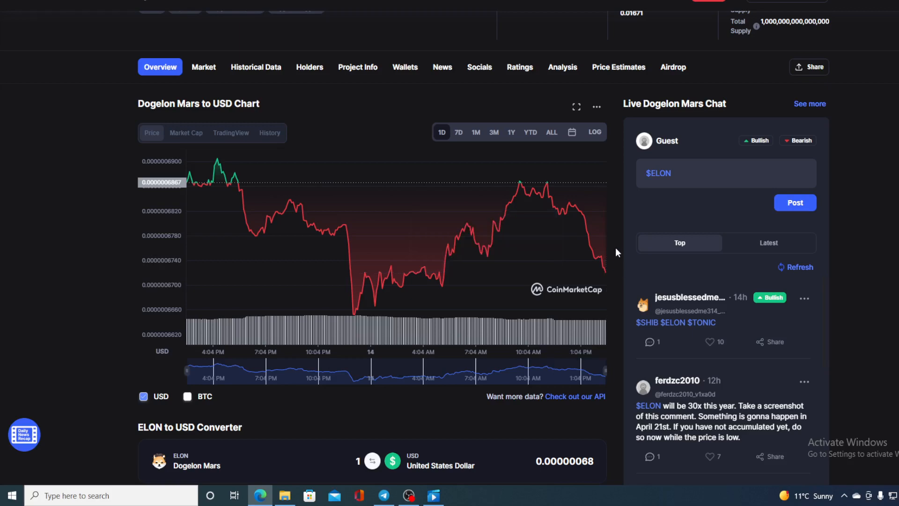
Scroll the AMBCrypto 4,276% rally article past the header image to its Dogelon Mars introduction
scroll("up", 3)
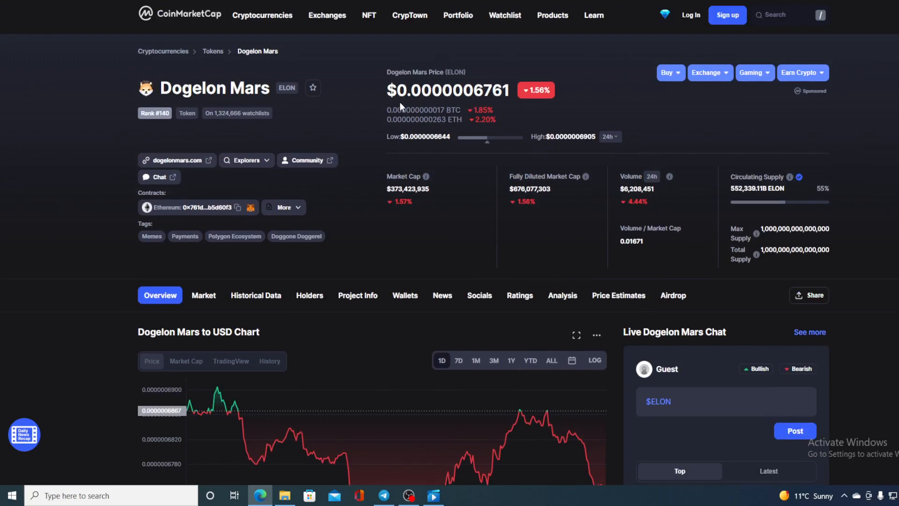
mouse_move(401, 107)
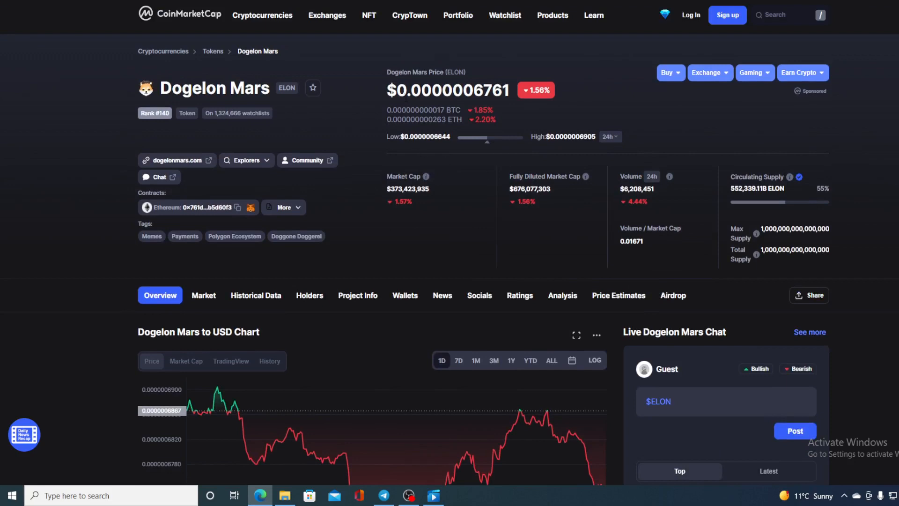
mouse_move(457, 109)
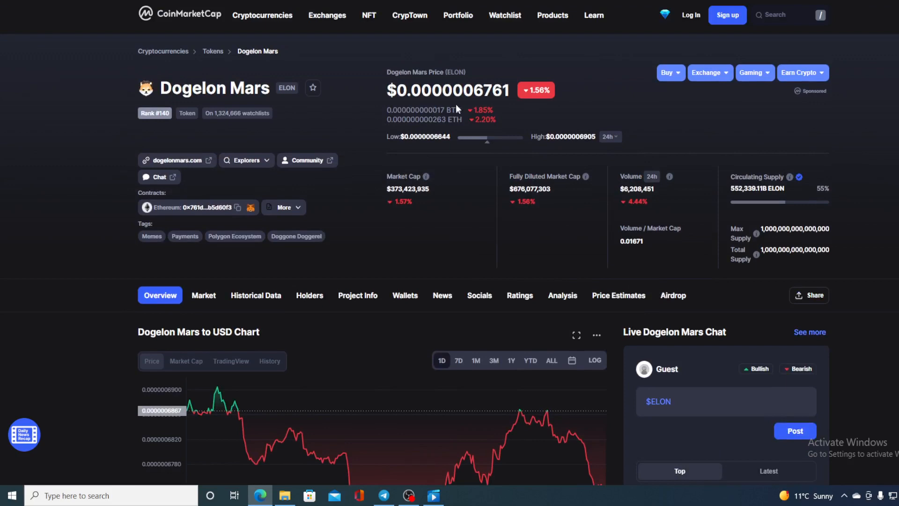
mouse_move(588, 105)
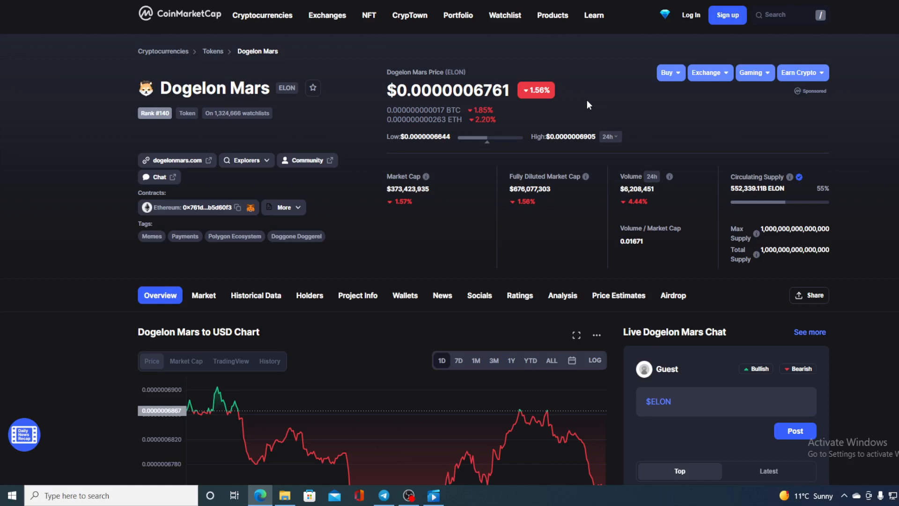
scroll("down", 3)
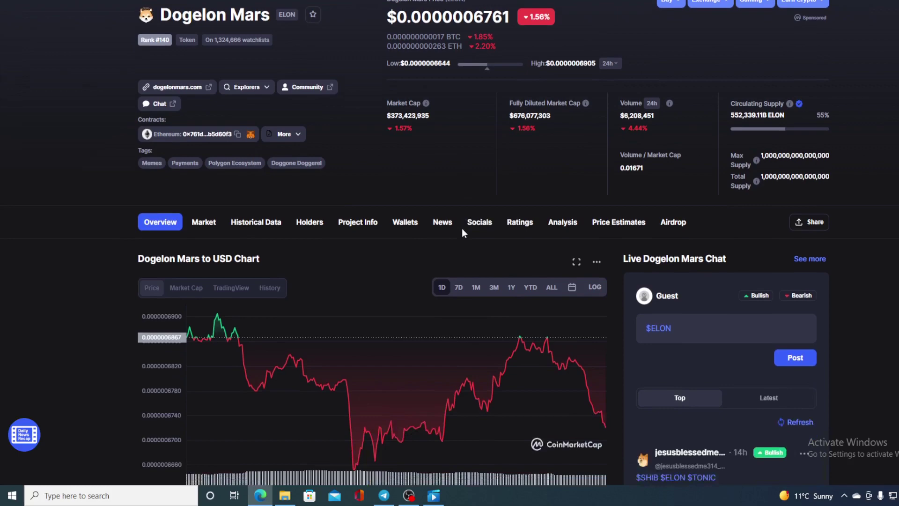
scroll("down", 3)
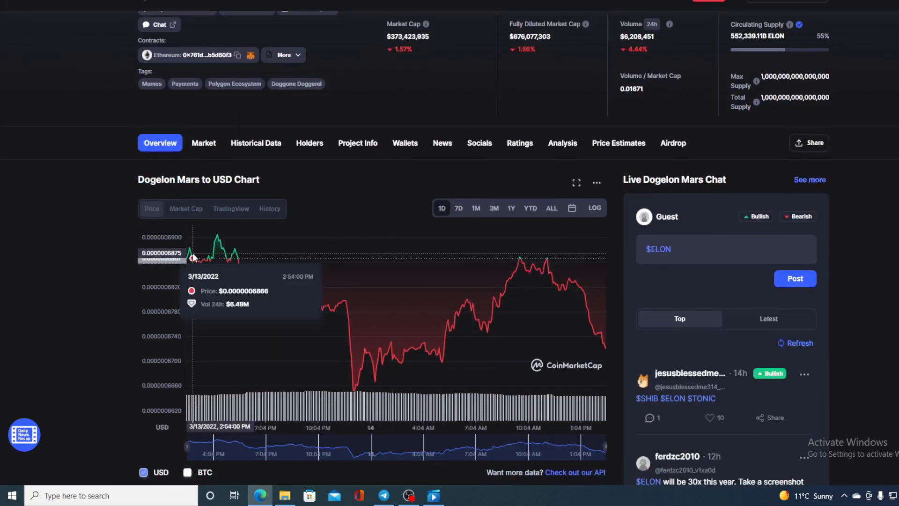
mouse_move(228, 256)
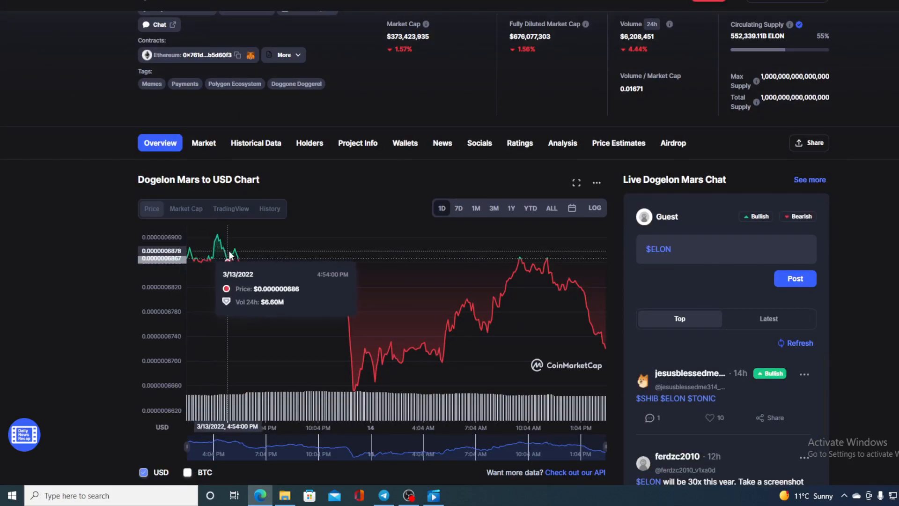
mouse_move(296, 291)
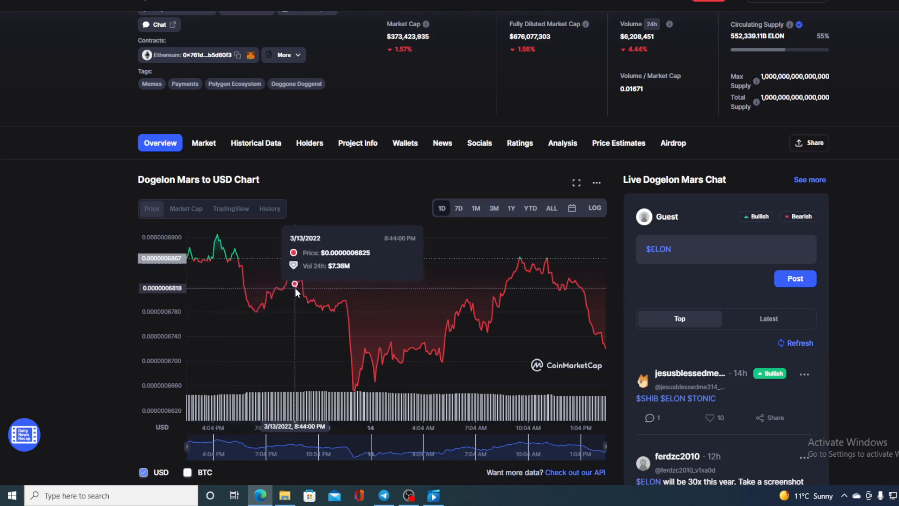
mouse_move(354, 391)
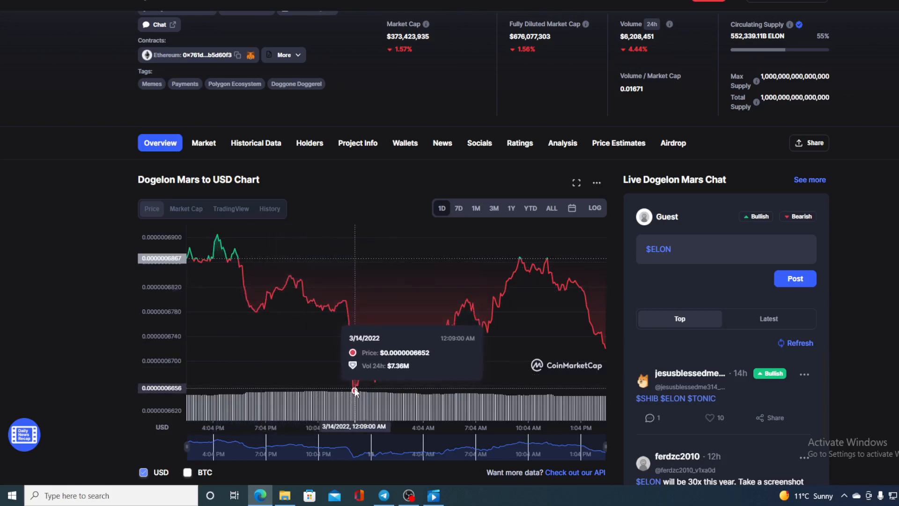
mouse_move(366, 365)
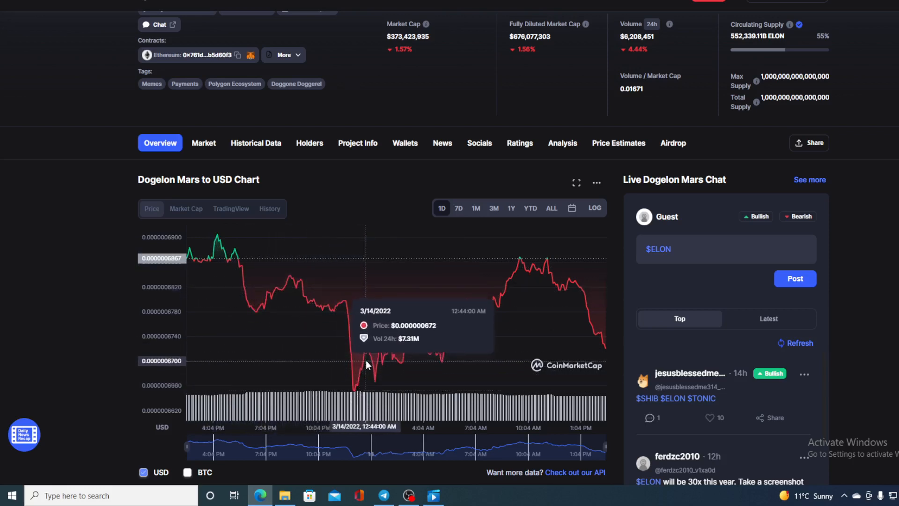
mouse_move(519, 257)
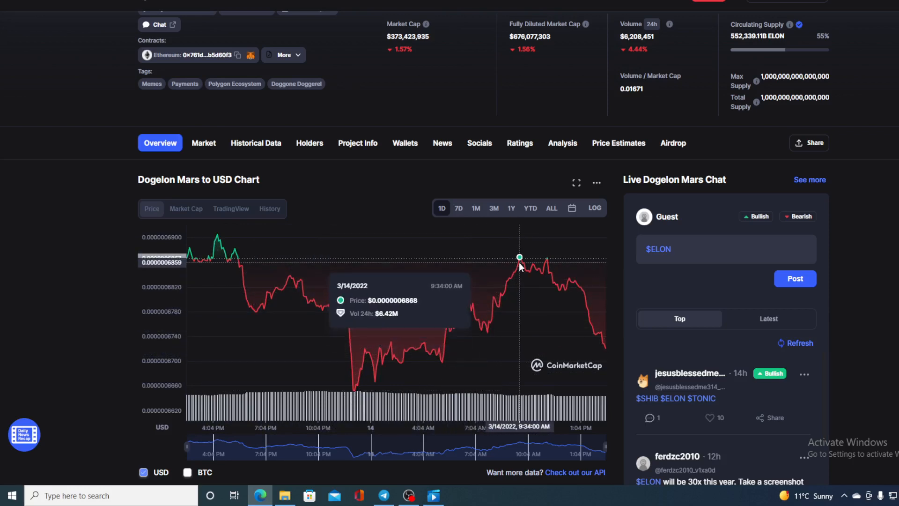
mouse_move(493, 259)
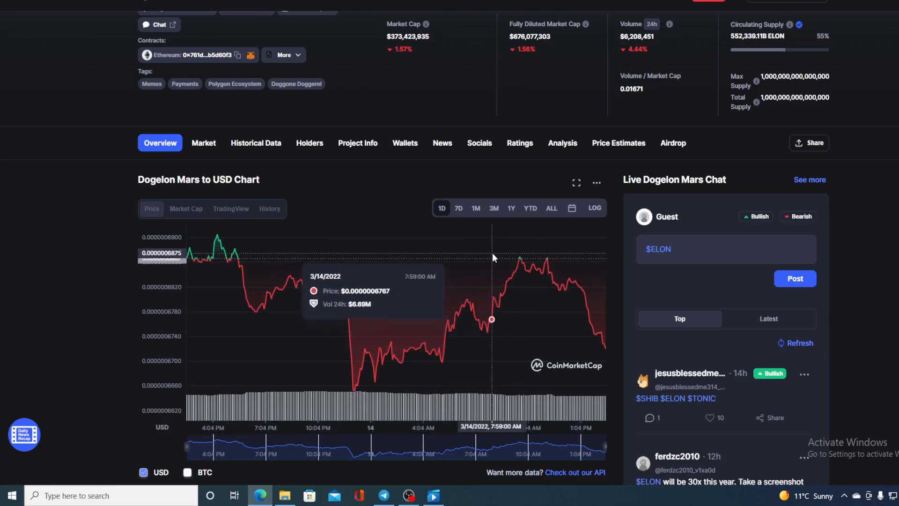
mouse_move(563, 281)
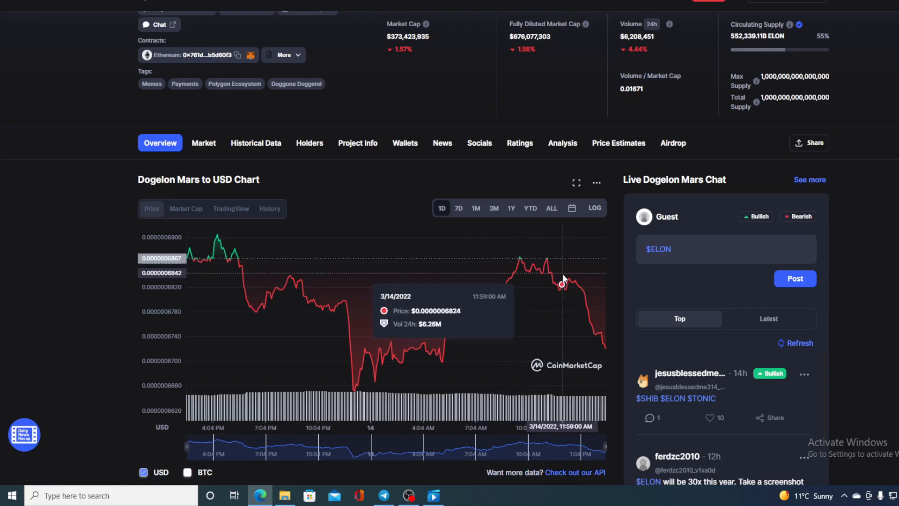
mouse_move(603, 353)
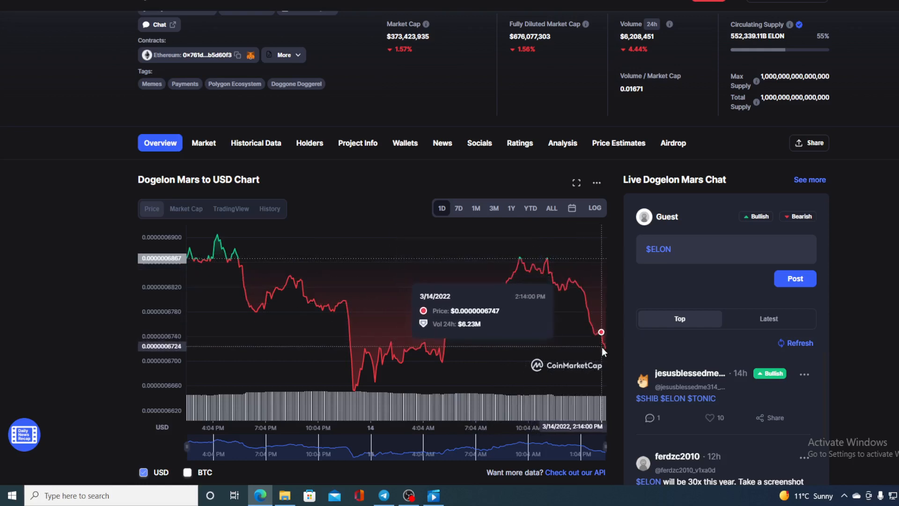
mouse_move(605, 347)
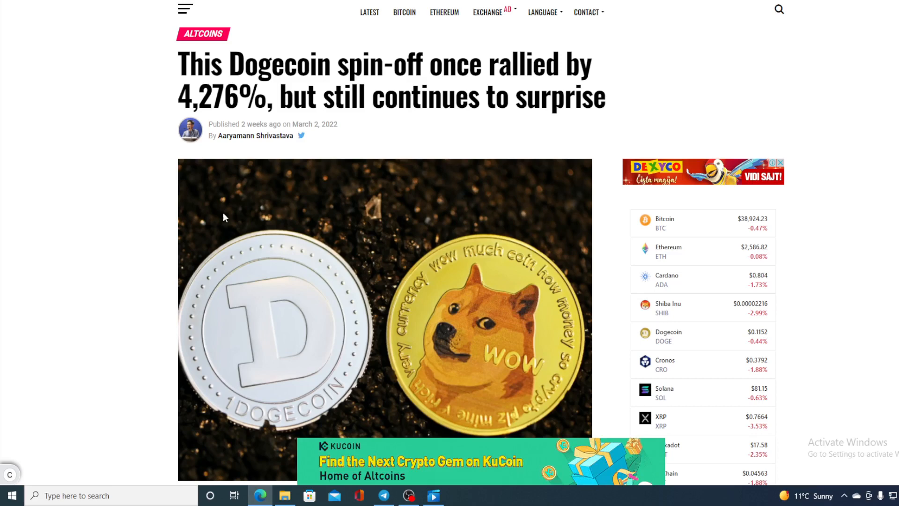
scroll("down", 3)
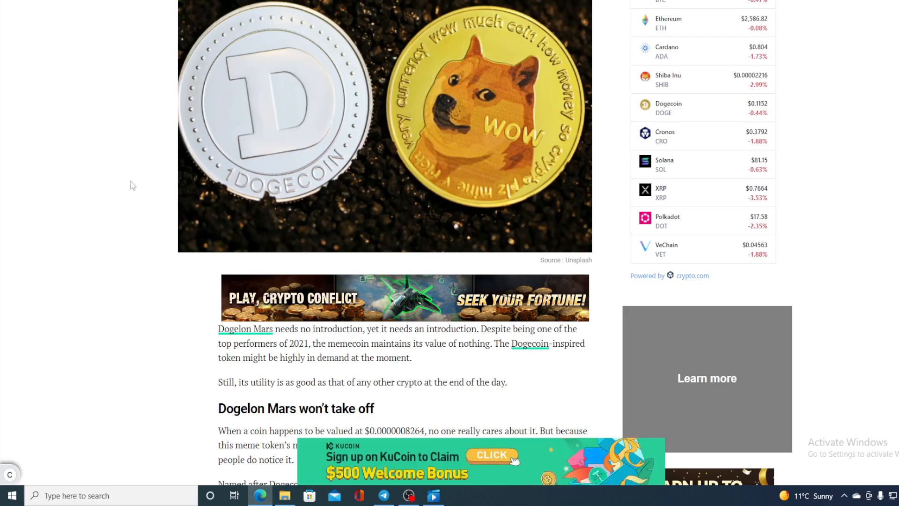
scroll("down", 3)
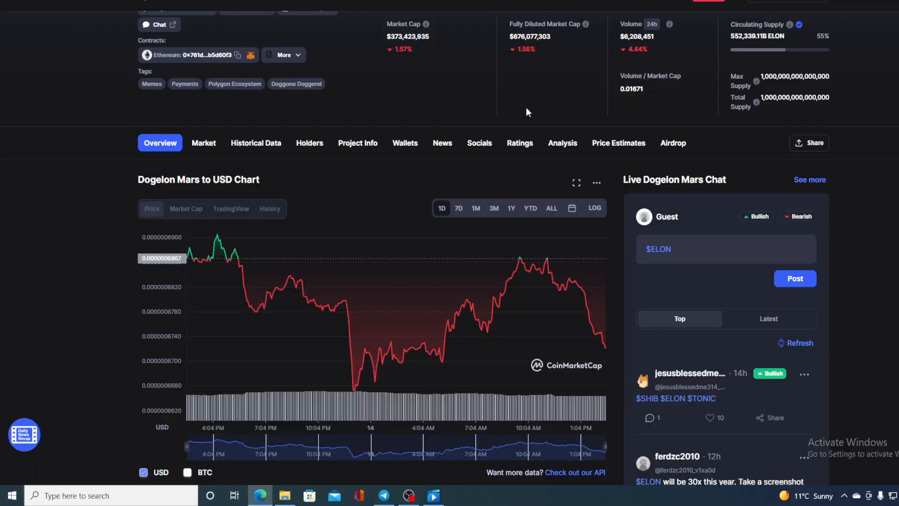
mouse_move(552, 259)
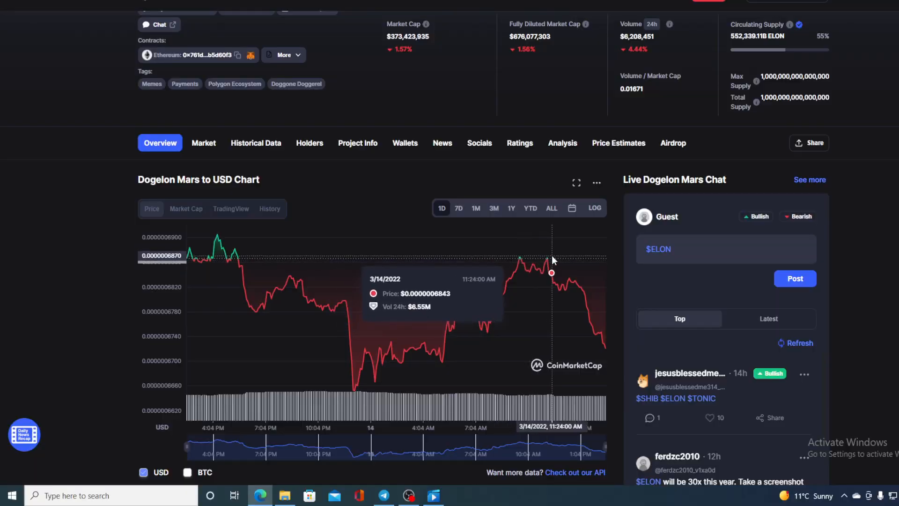
mouse_move(607, 351)
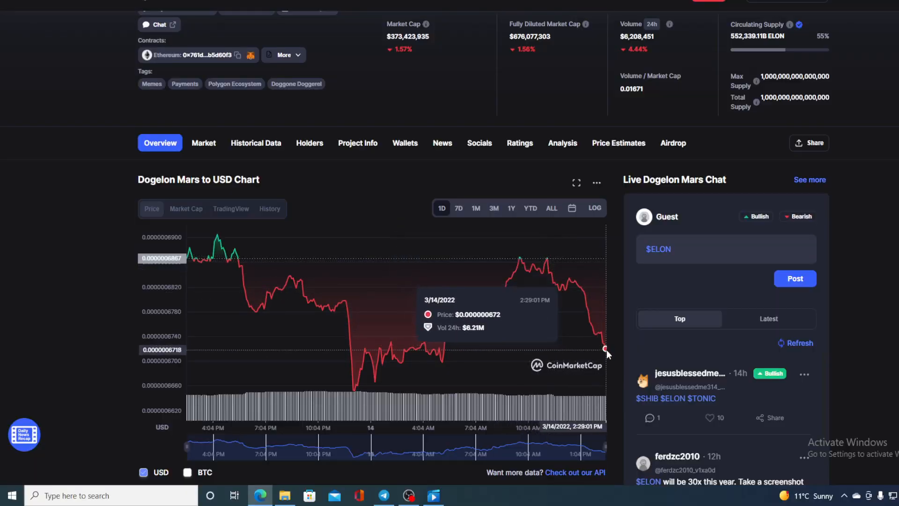
Read ELON's price statistics, supply and all-time high, then scroll back to the 1D chart
scroll("down", 3)
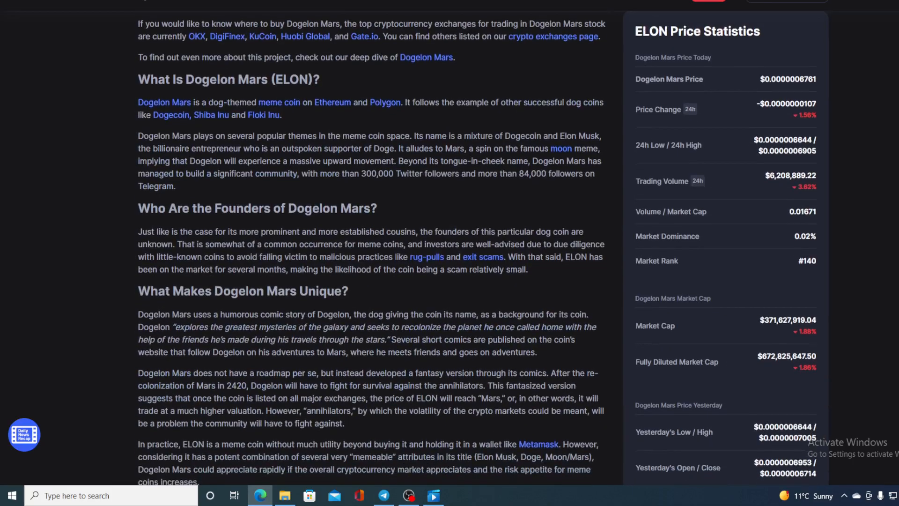
scroll("down", 3)
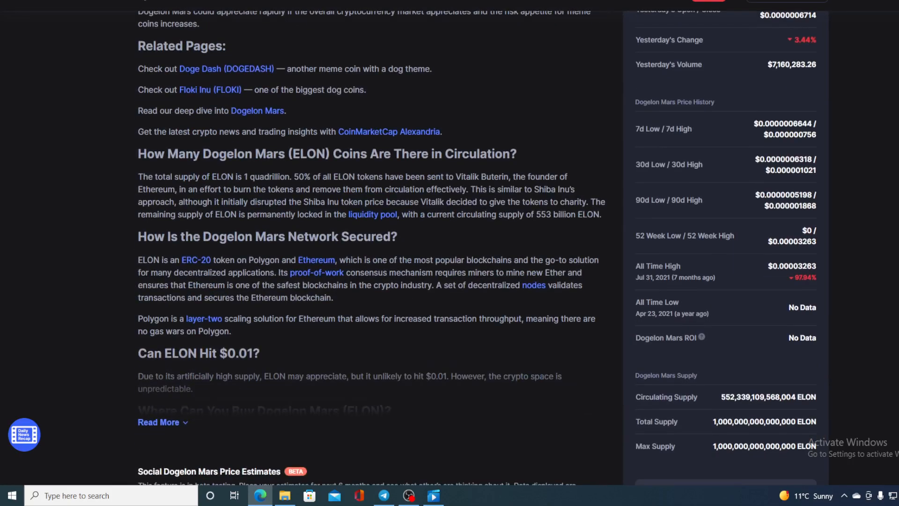
mouse_move(674, 286)
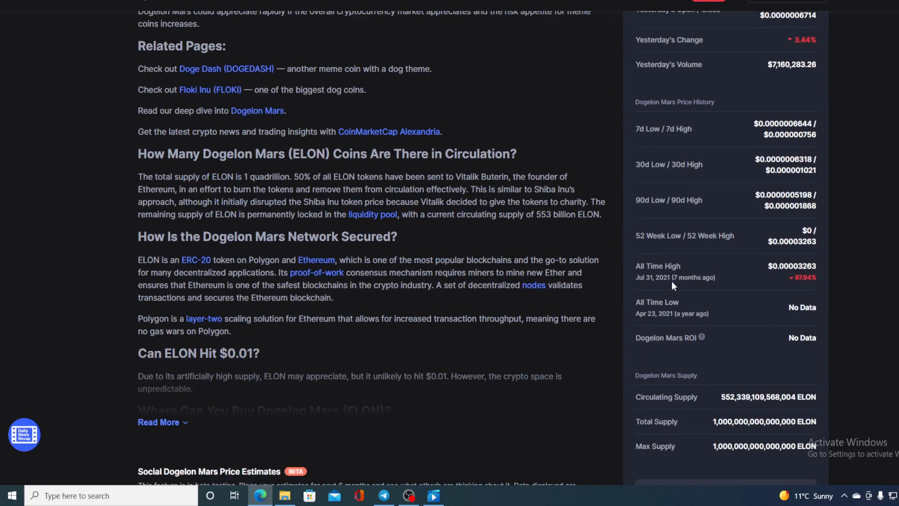
mouse_move(718, 288)
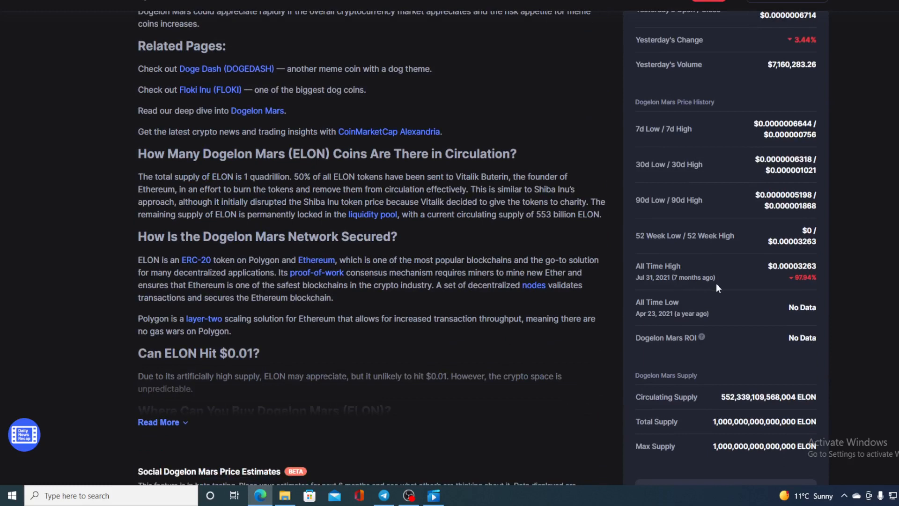
mouse_move(818, 288)
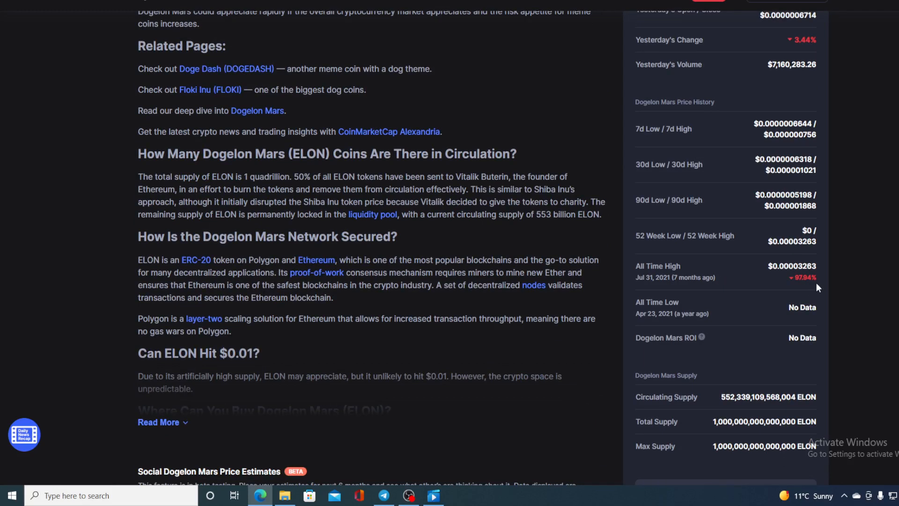
mouse_move(841, 280)
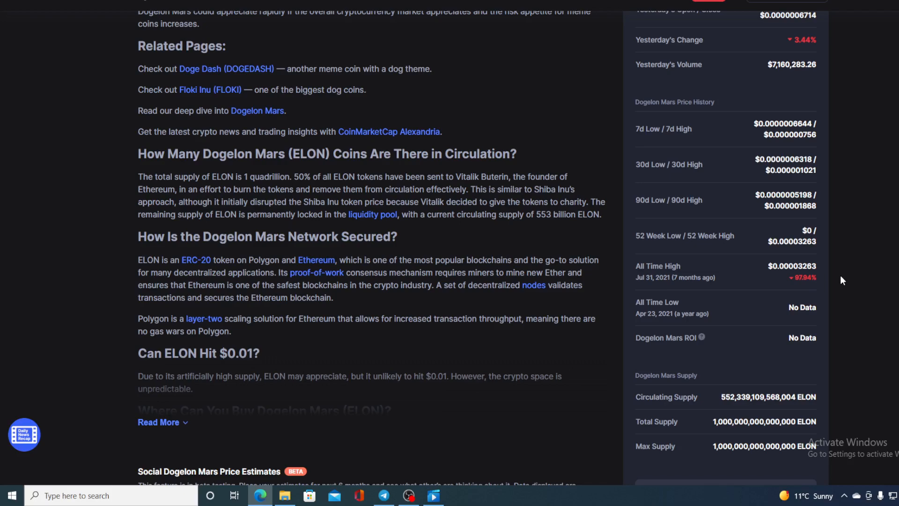
scroll("up", 3)
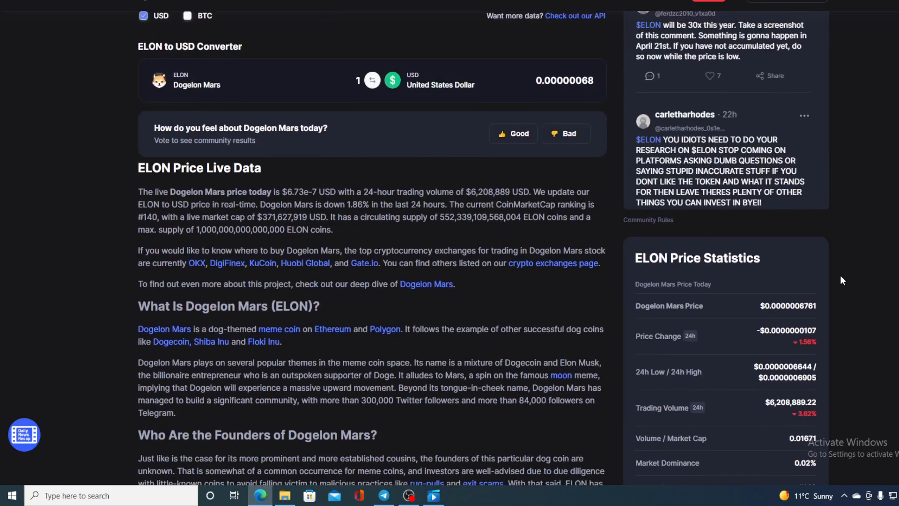
scroll("up", 3)
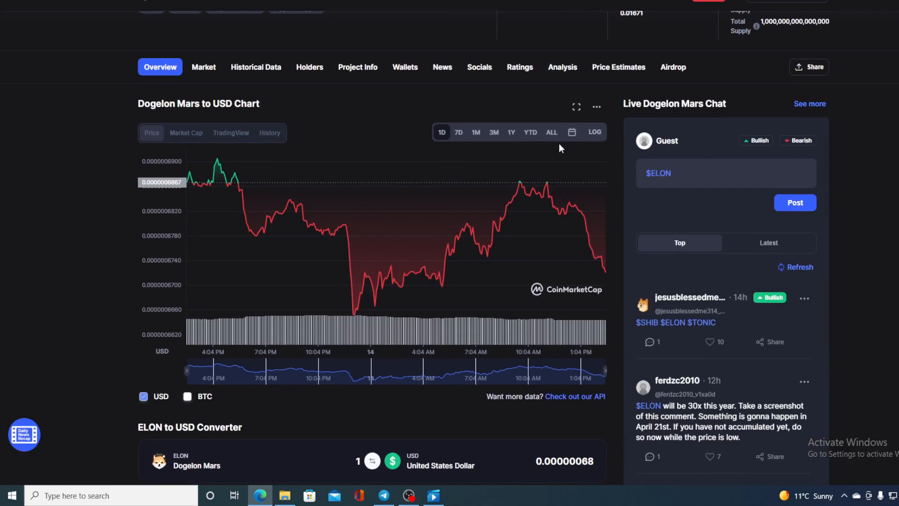
mouse_move(458, 132)
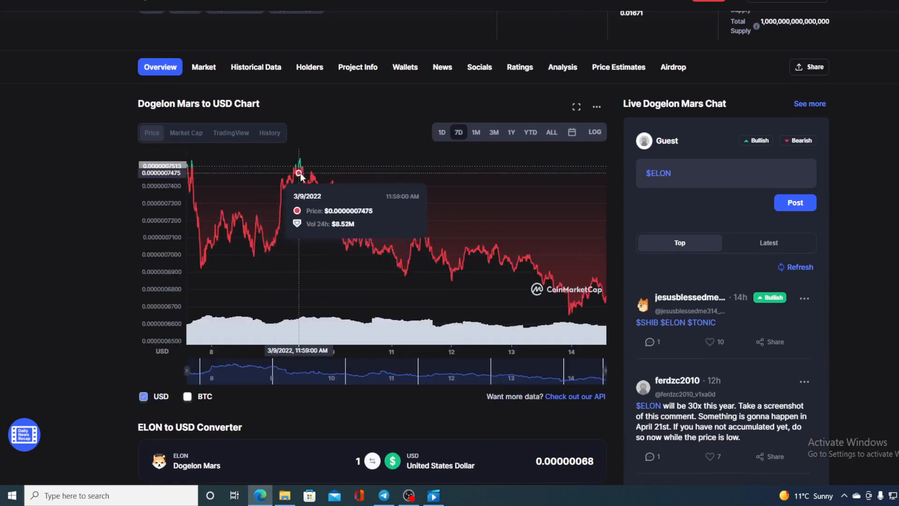
mouse_move(609, 306)
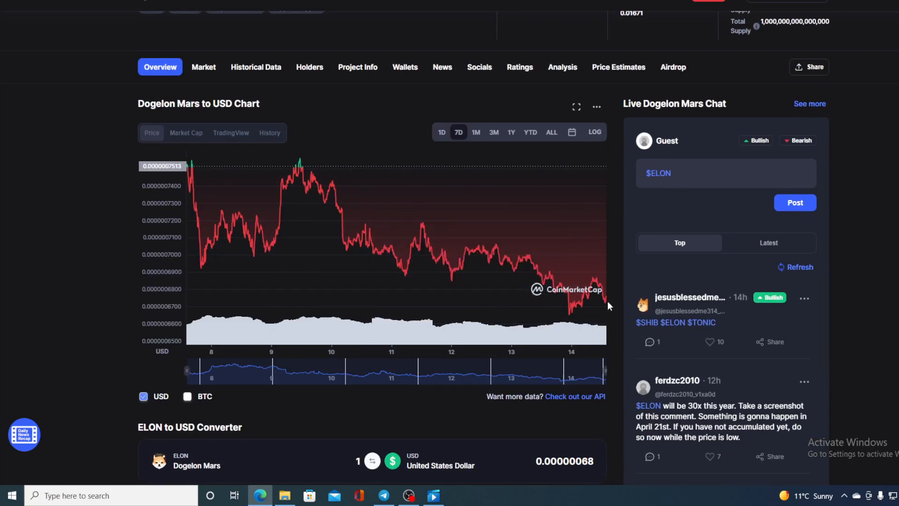
mouse_move(606, 302)
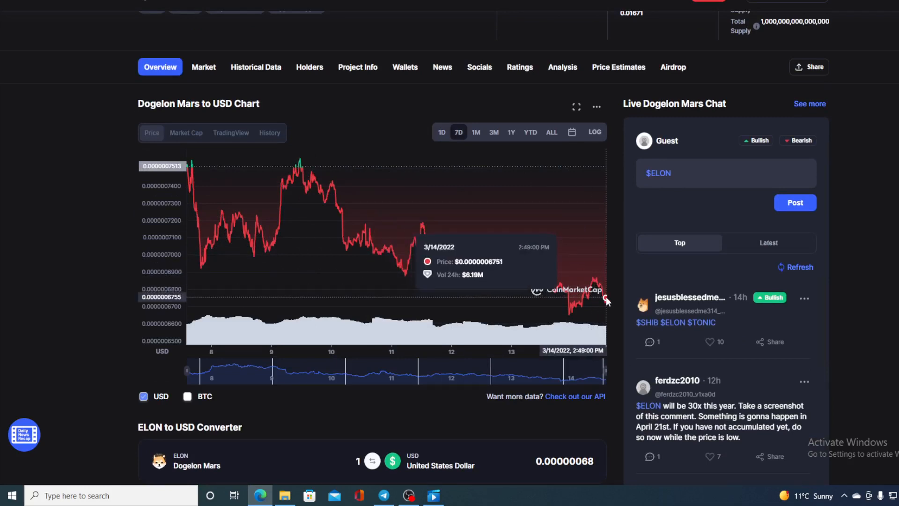
mouse_move(506, 160)
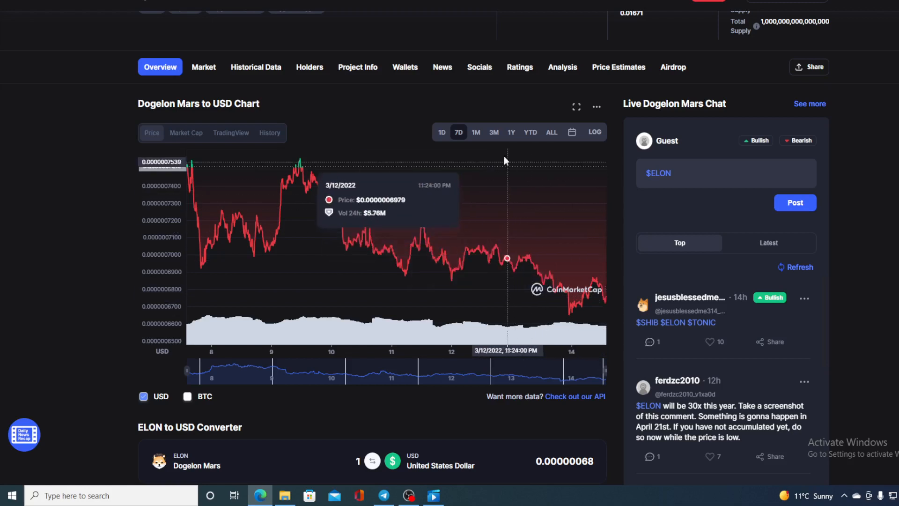
Switch the Dogelon Mars chart to 1M, showing $0.0000008485 on February 18
left_click(475, 132)
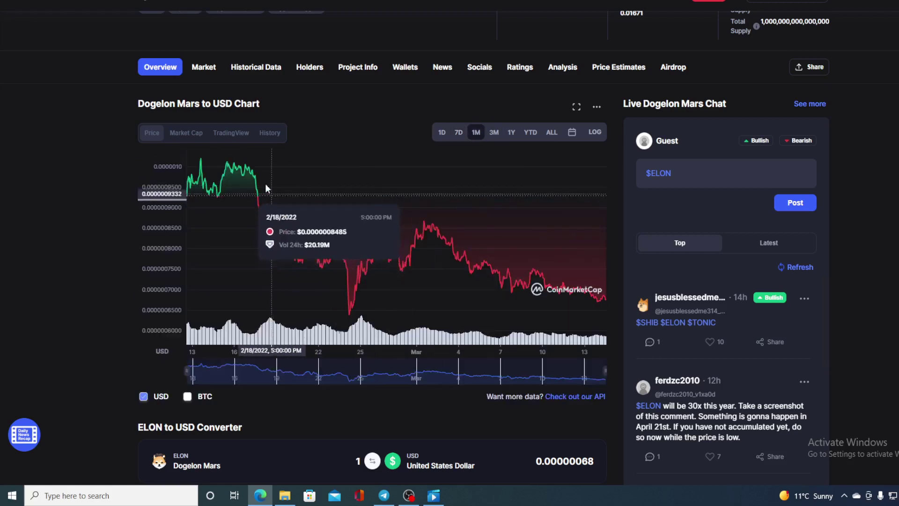
mouse_move(455, 253)
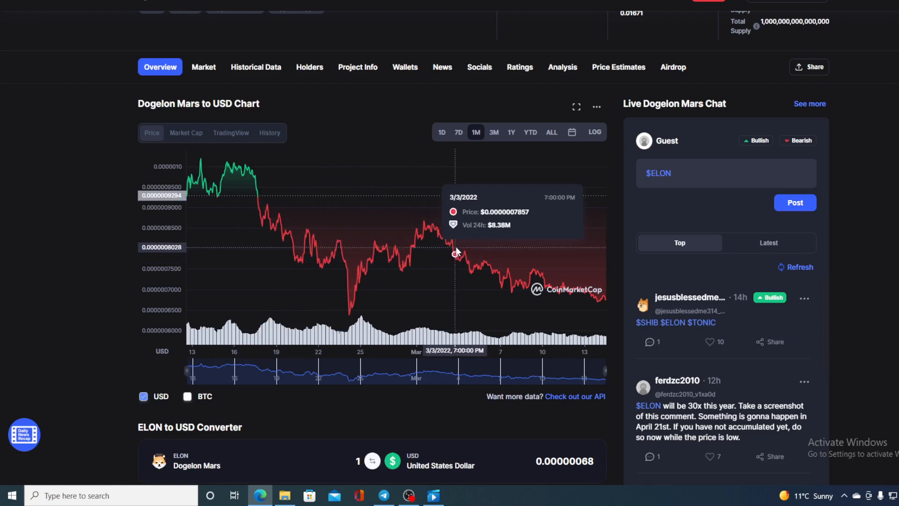
mouse_move(191, 184)
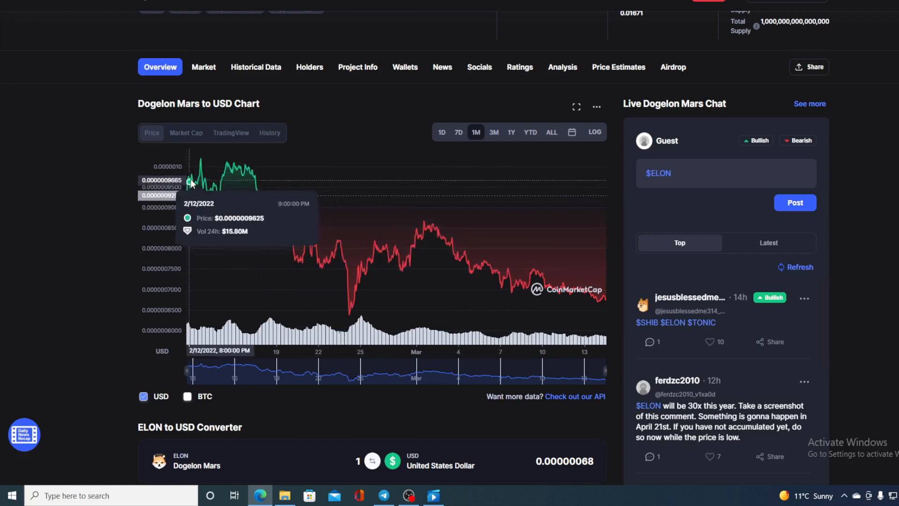
mouse_move(283, 228)
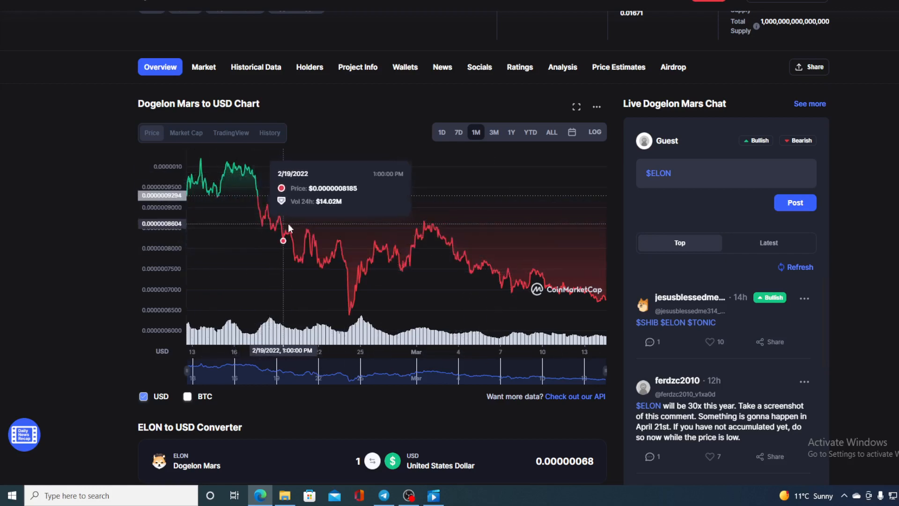
mouse_move(598, 298)
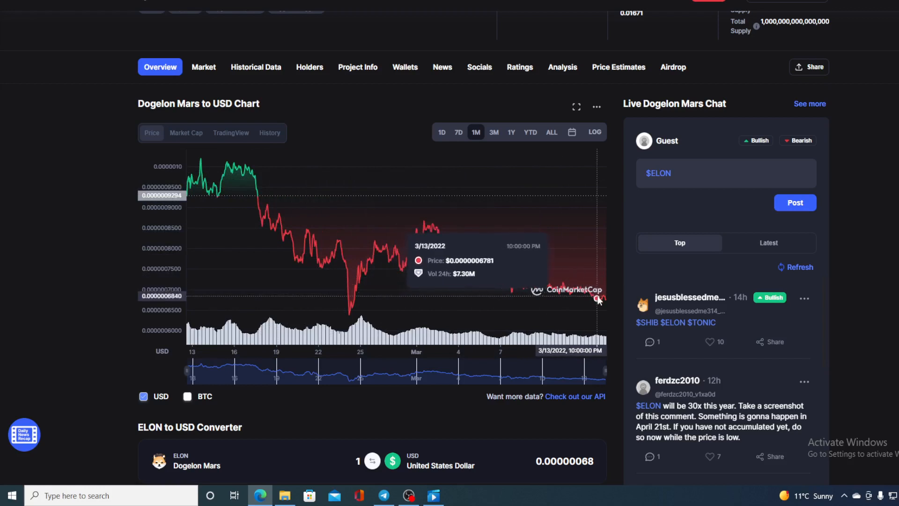
mouse_move(607, 304)
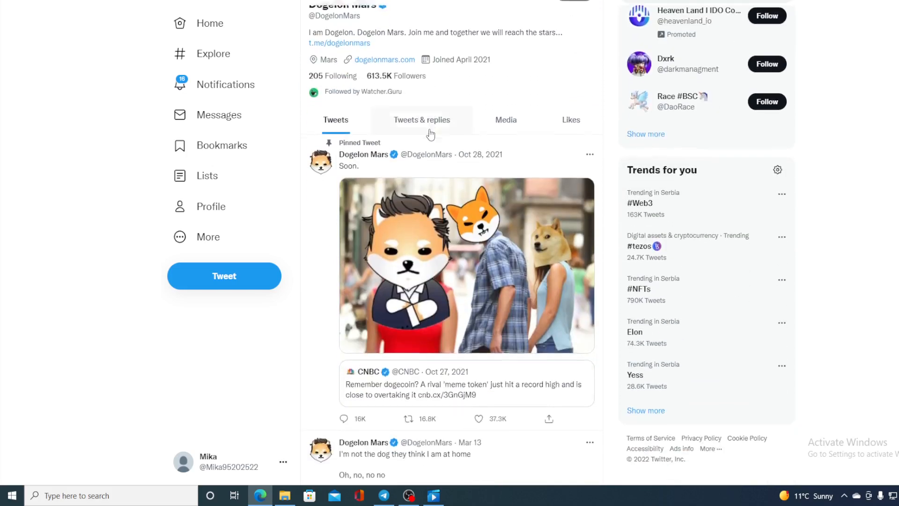
Scroll through Dogelon Mars tweets from late February to mid-March and back up
scroll("down", 3)
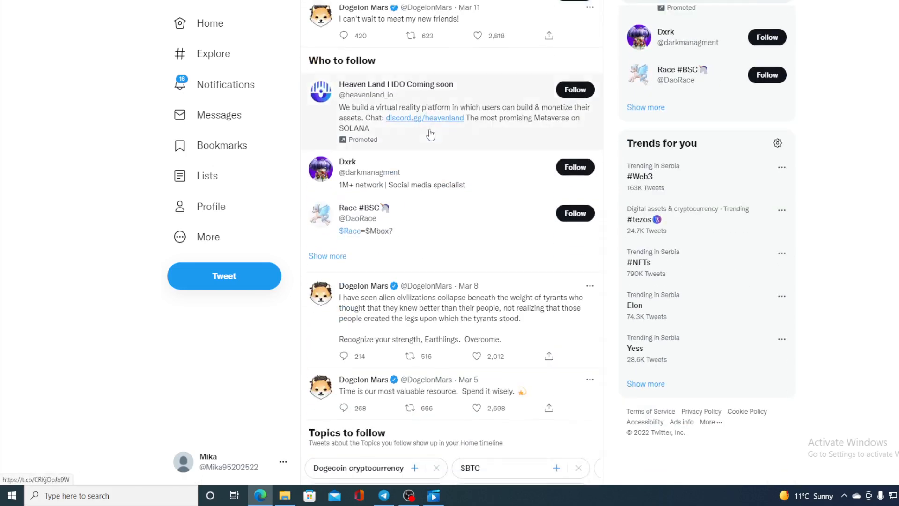
scroll("down", 3)
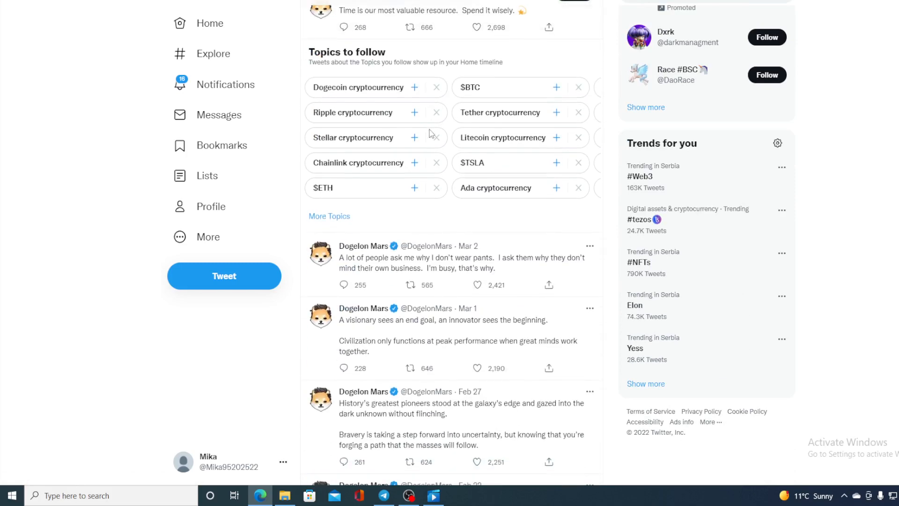
scroll("down", 3)
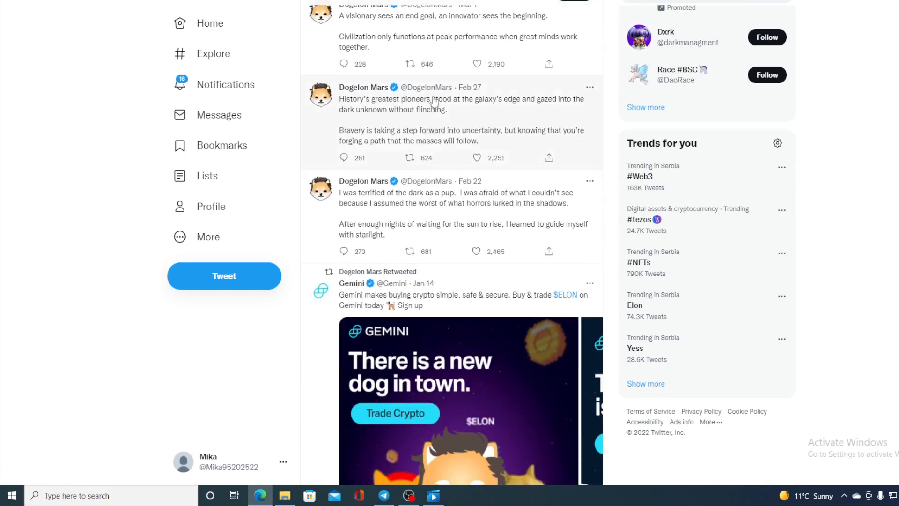
scroll("up", 3)
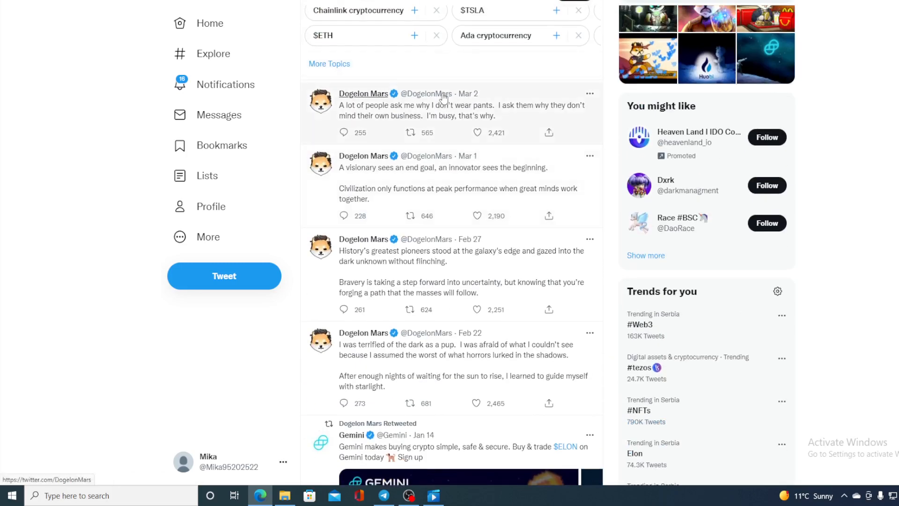
mouse_move(469, 181)
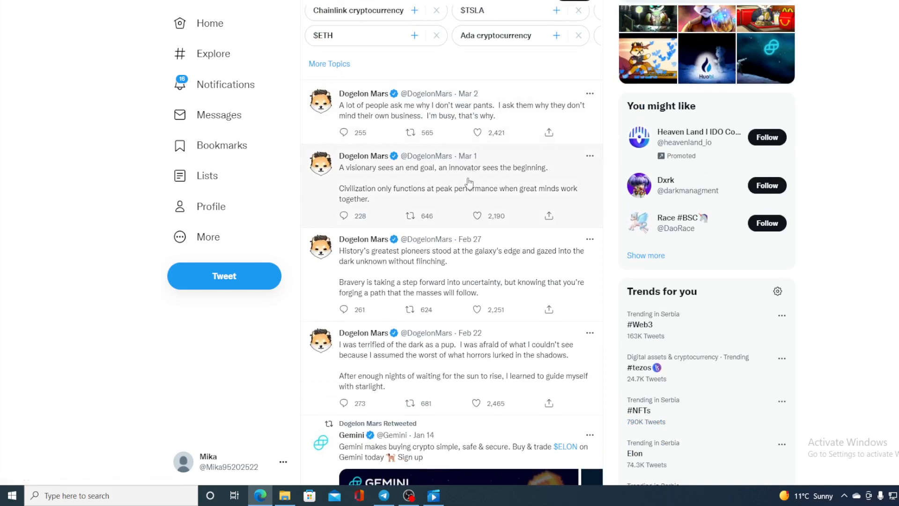
scroll("up", 3)
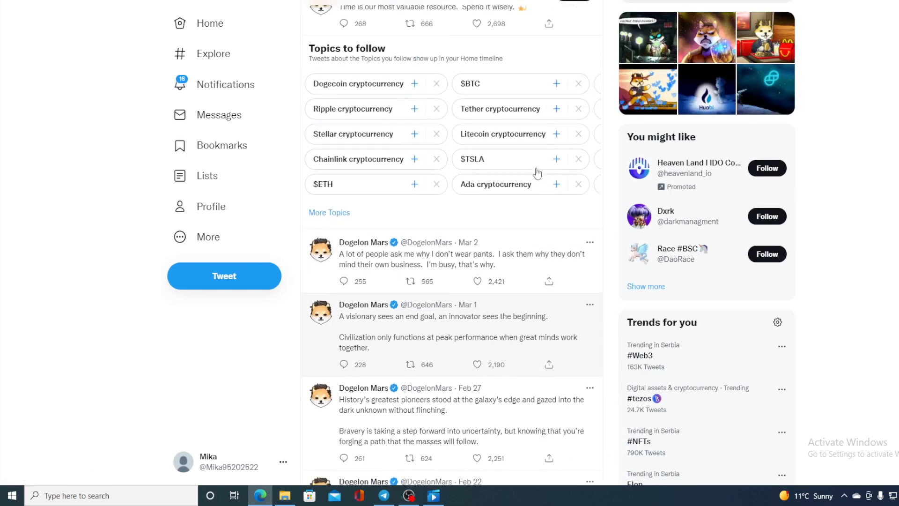
scroll("up", 3)
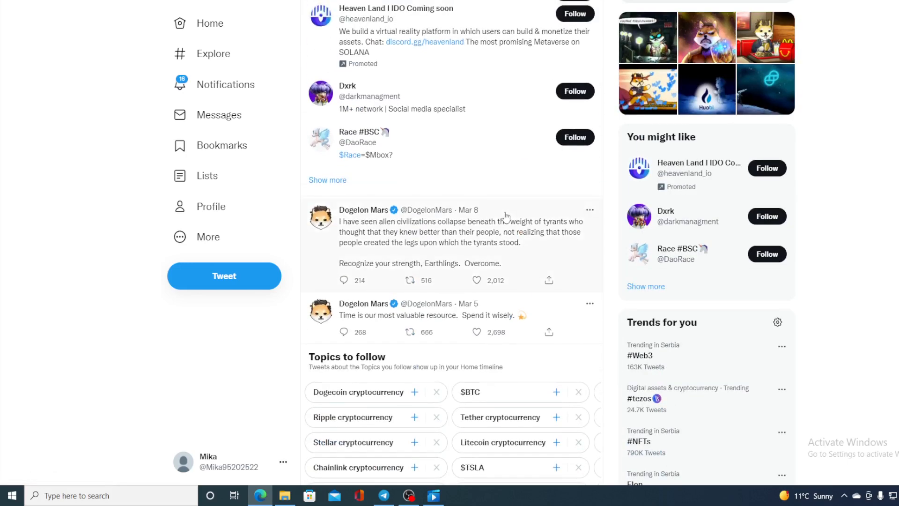
scroll("up", 3)
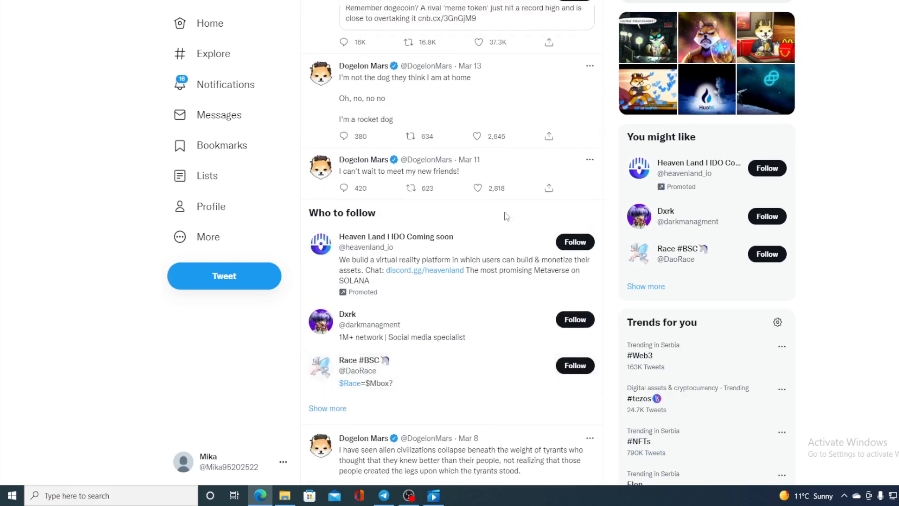
mouse_move(515, 102)
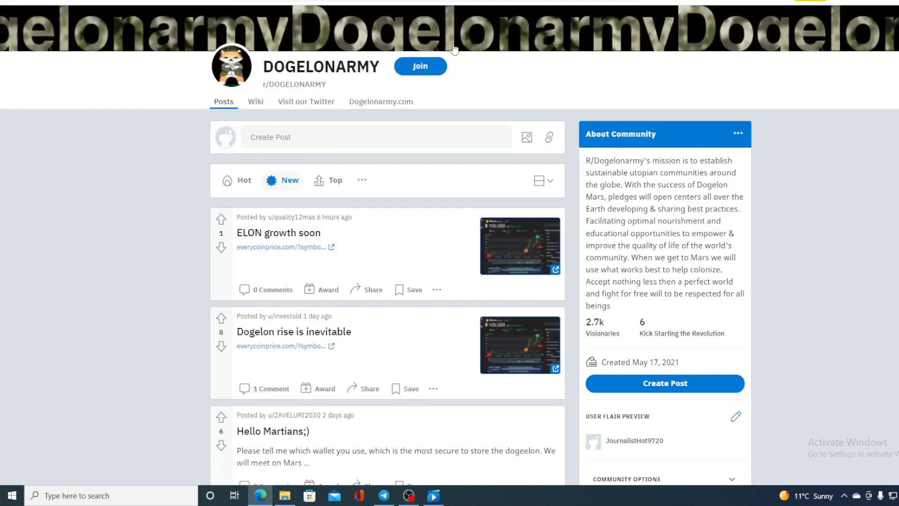
mouse_move(418, 214)
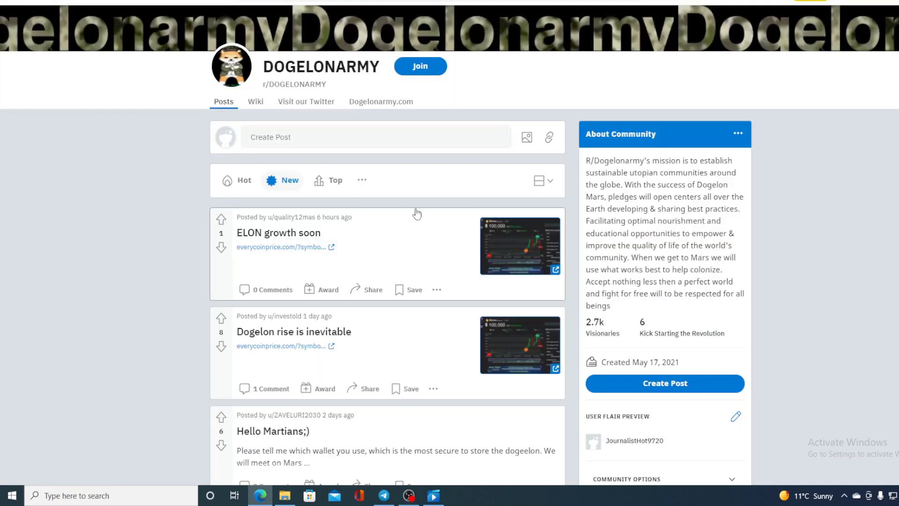
Scroll down through the newest r/DOGELONARMY posts under the New sort
scroll("down", 3)
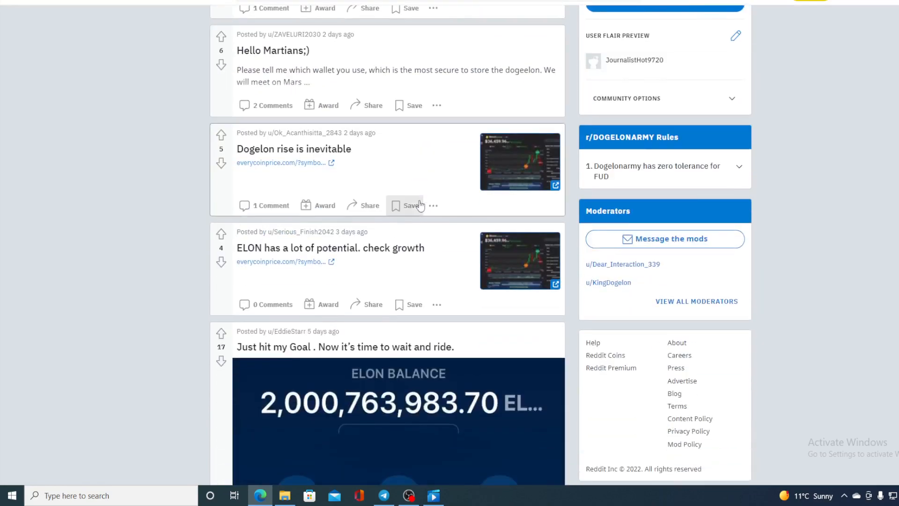
scroll("down", 3)
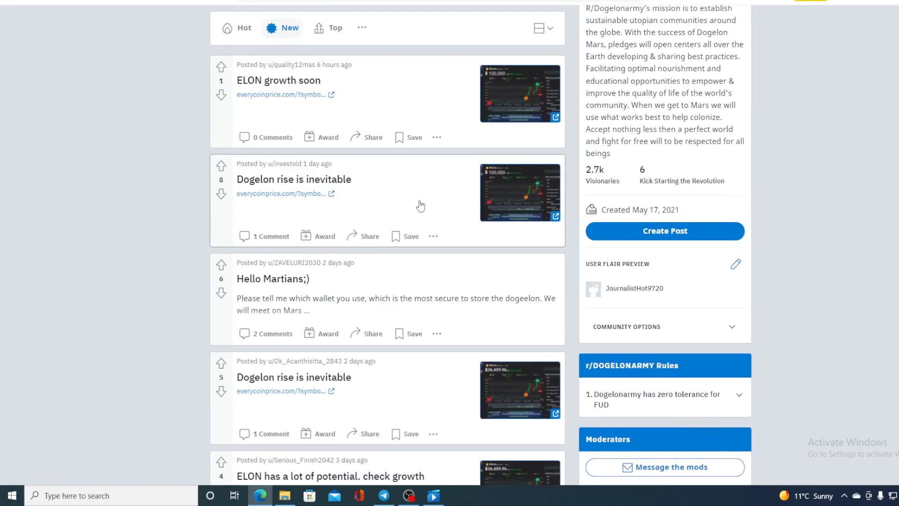
scroll("down", 3)
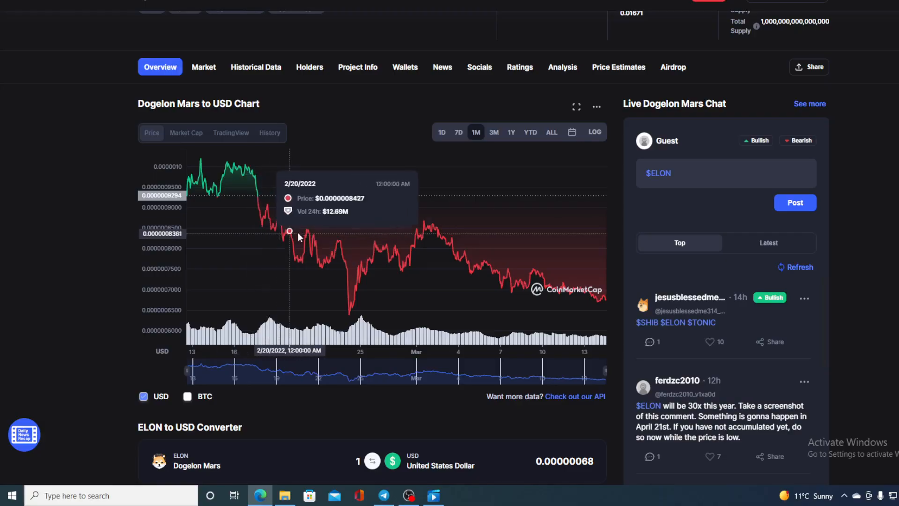
mouse_move(568, 278)
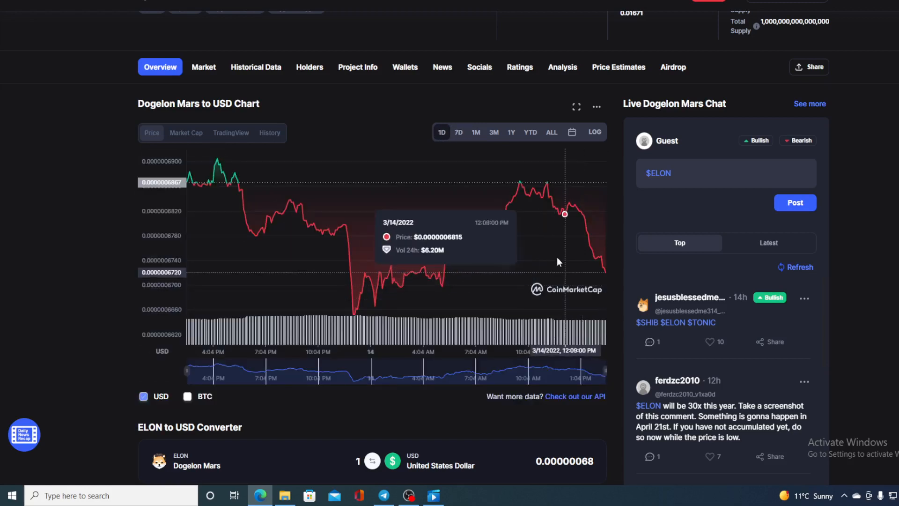
mouse_move(606, 273)
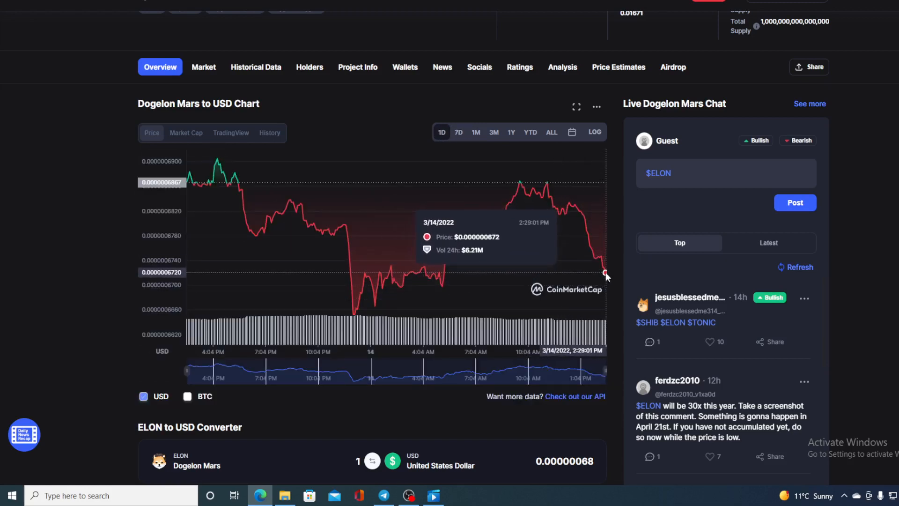
mouse_move(605, 261)
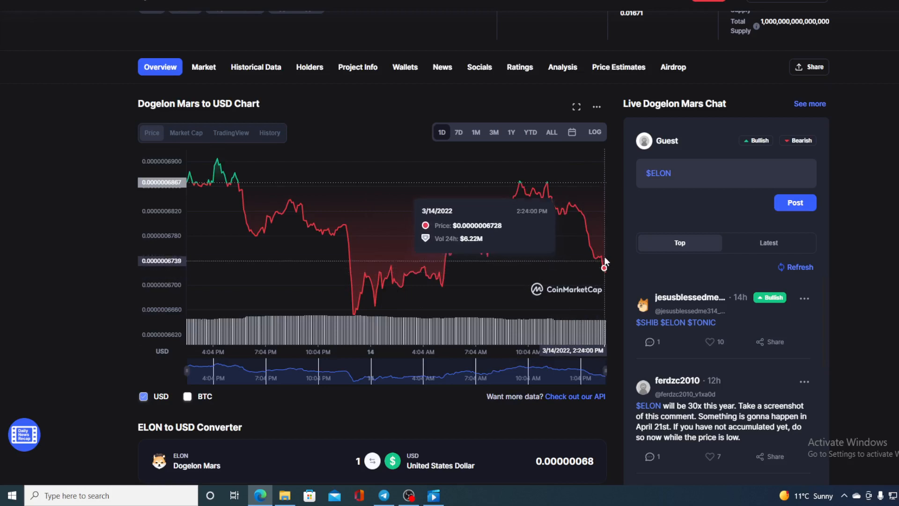
mouse_move(603, 263)
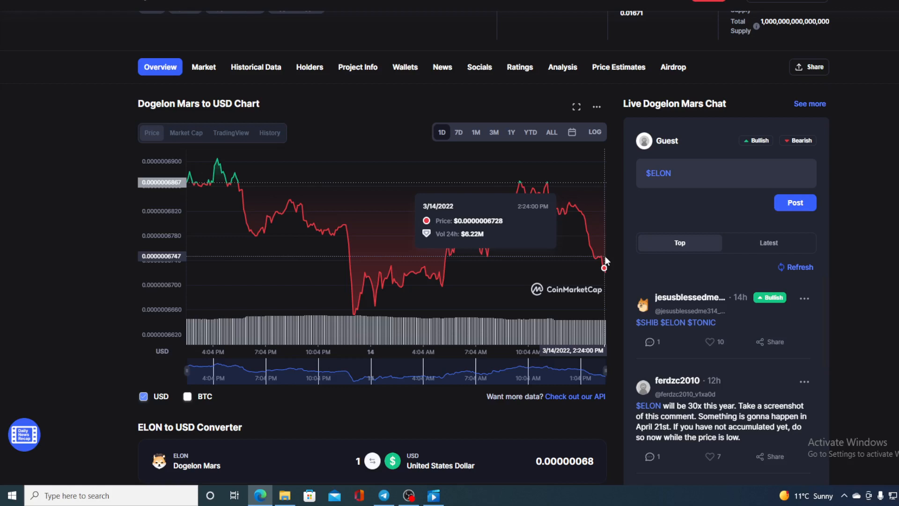
mouse_move(604, 260)
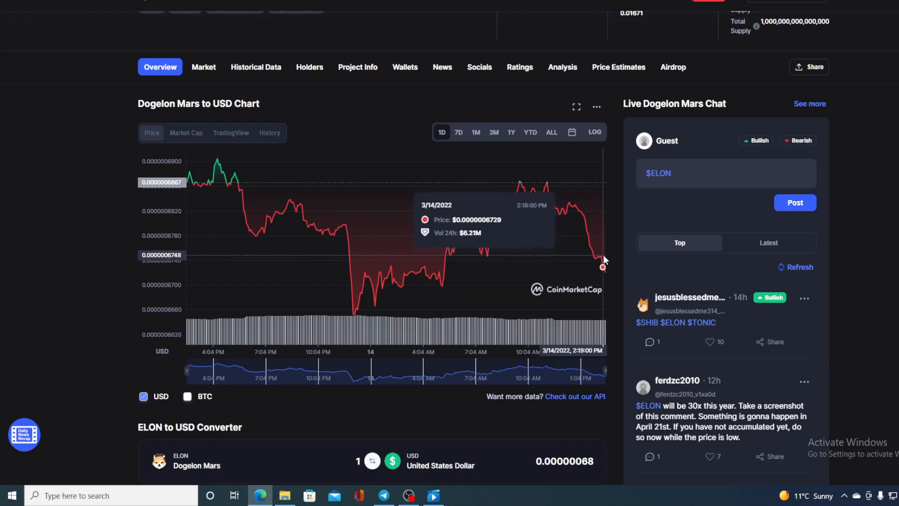
mouse_move(603, 268)
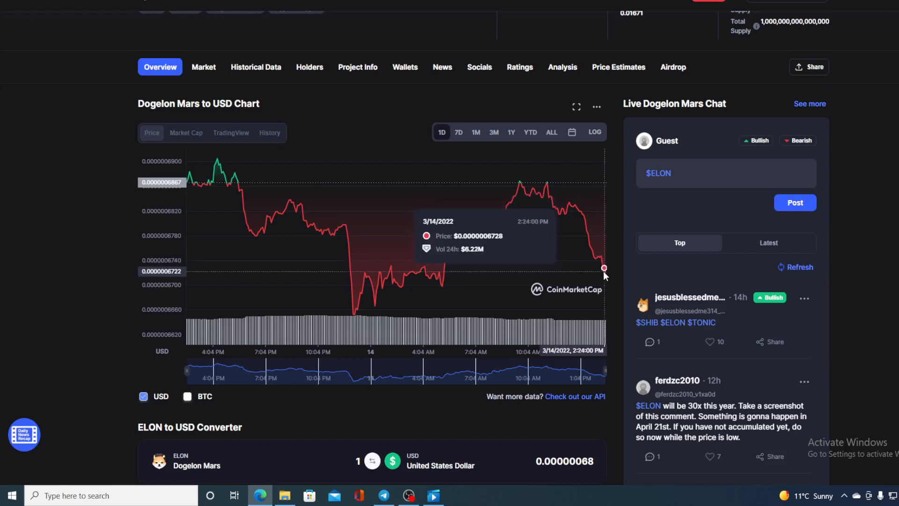
mouse_move(606, 275)
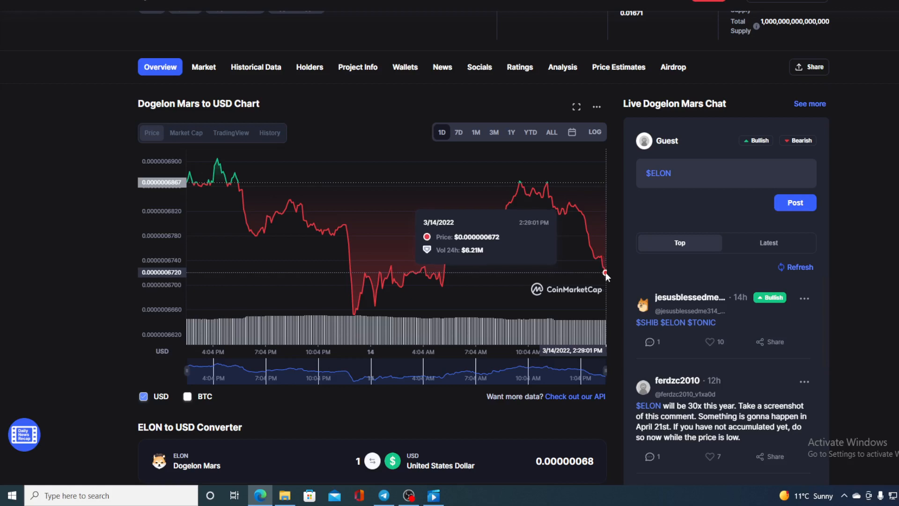